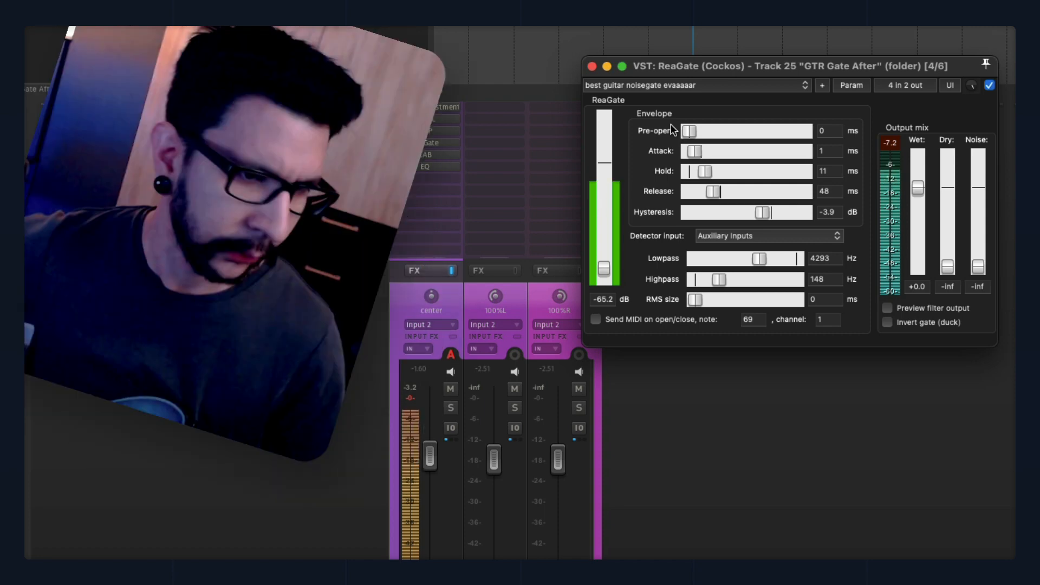
- Close the ReaGate window to show the guitar track's FX chain slots
{"action": "left_click", "coordinate": [591, 66]}
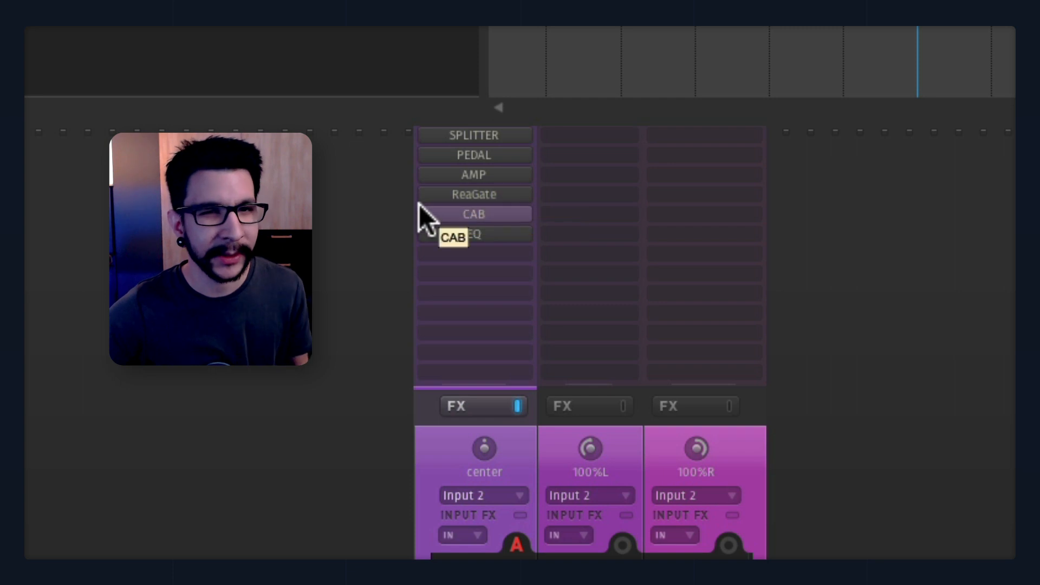
{"action": "mouse_move", "coordinate": [441, 186]}
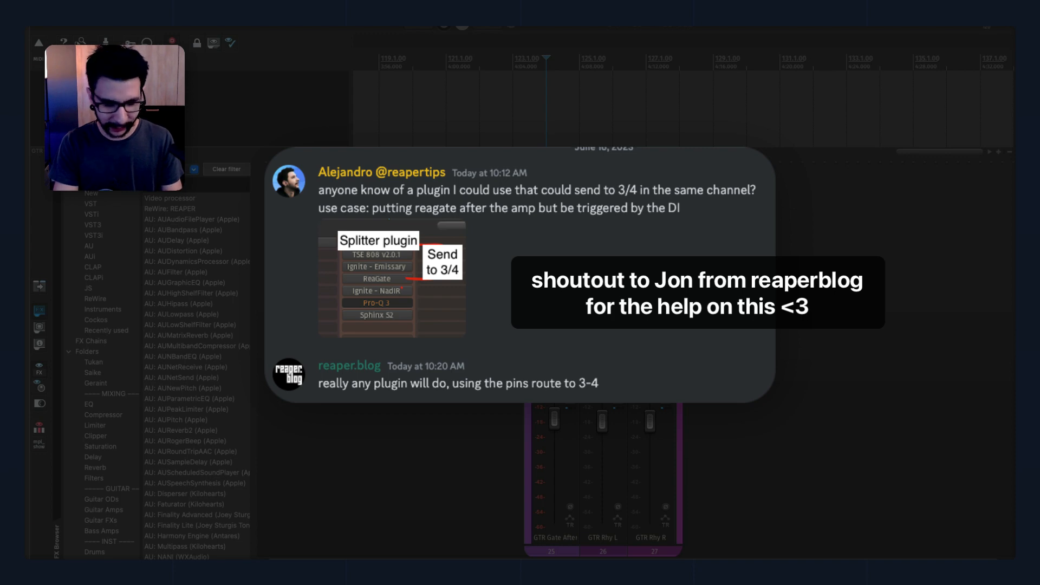
- Filter the FX browser for 'vol' and add JS: Volume Adjustment 0dB to the chain
{"action": "type", "text": "volume"}
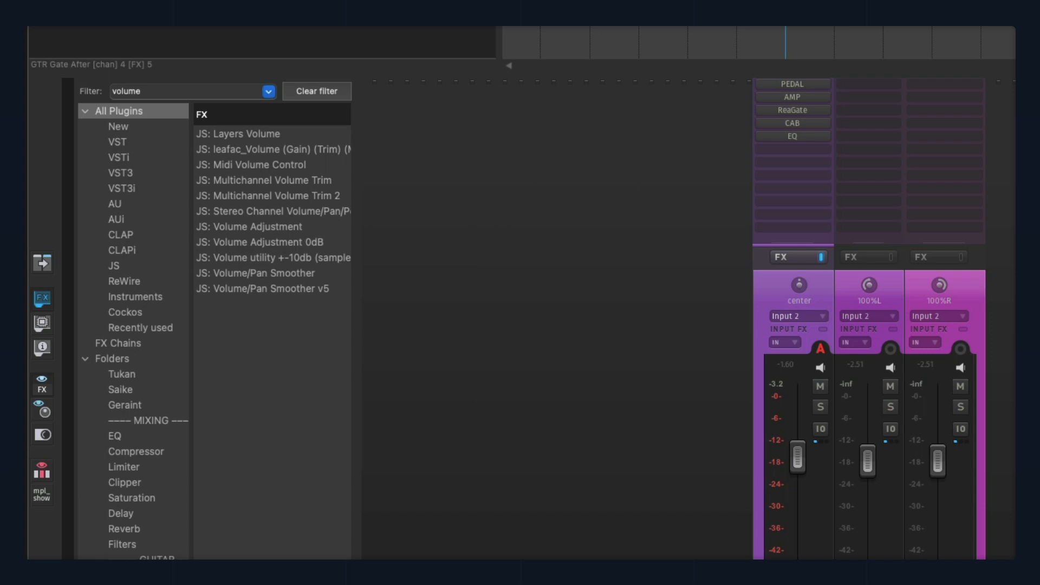
{"action": "mouse_move", "coordinate": [320, 252]}
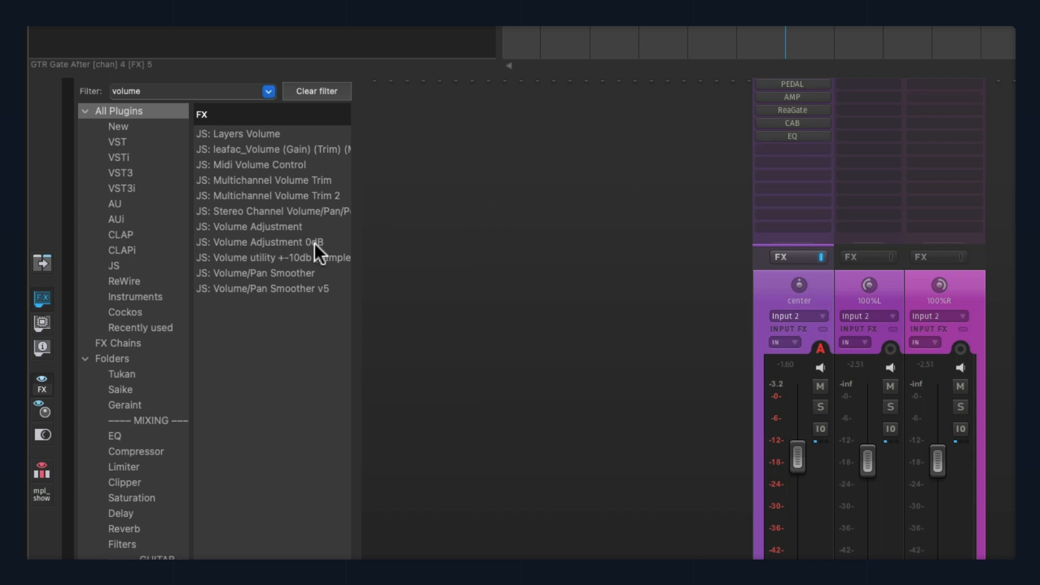
{"action": "double_click", "coordinate": [263, 242]}
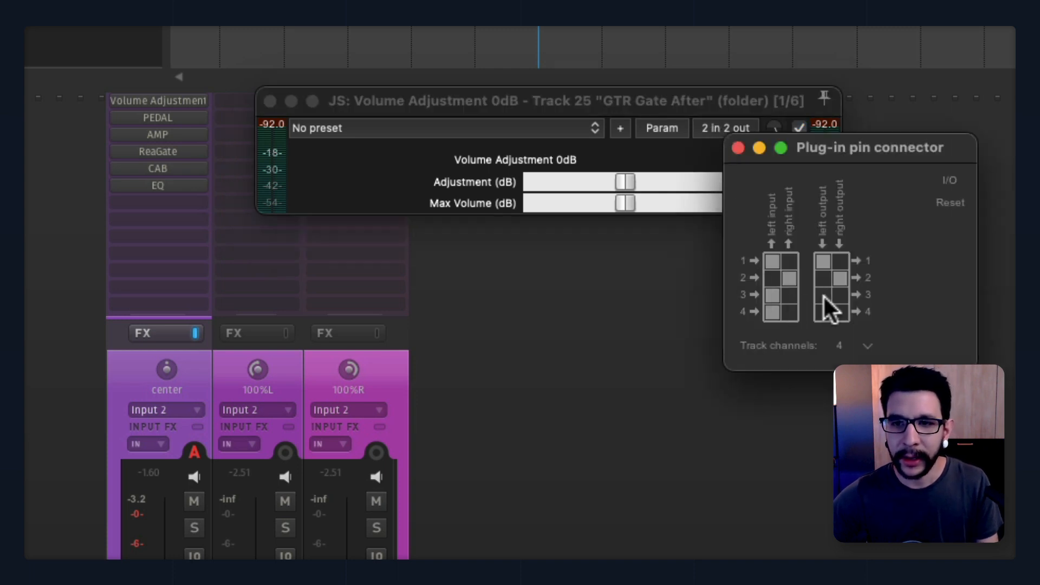
- Route Volume Adjustment's output to track channels 3/4 alongside 1/2 on a 4-channel track
{"action": "left_click", "coordinate": [825, 294]}
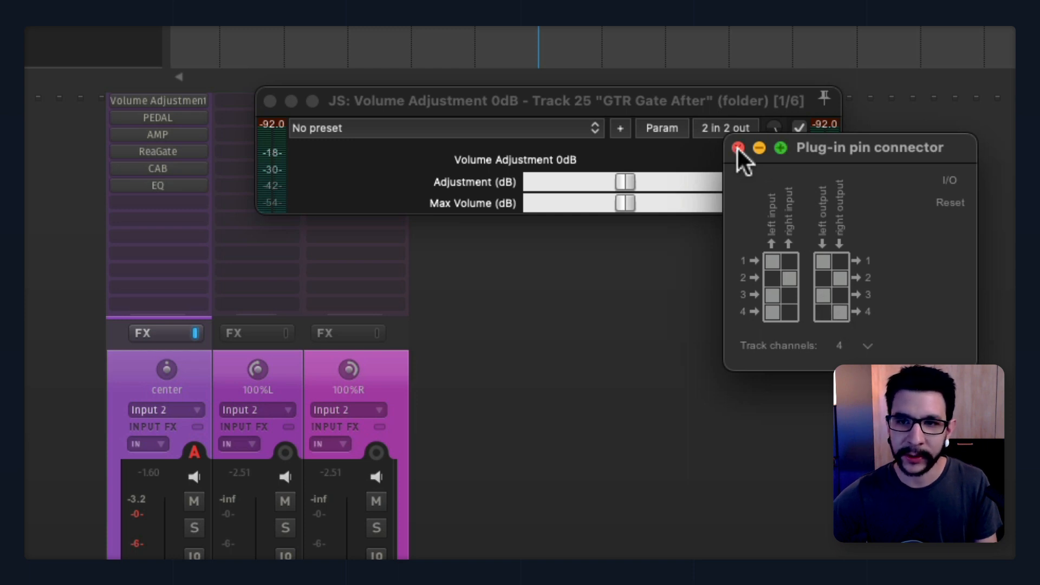
{"action": "mouse_move", "coordinate": [869, 281]}
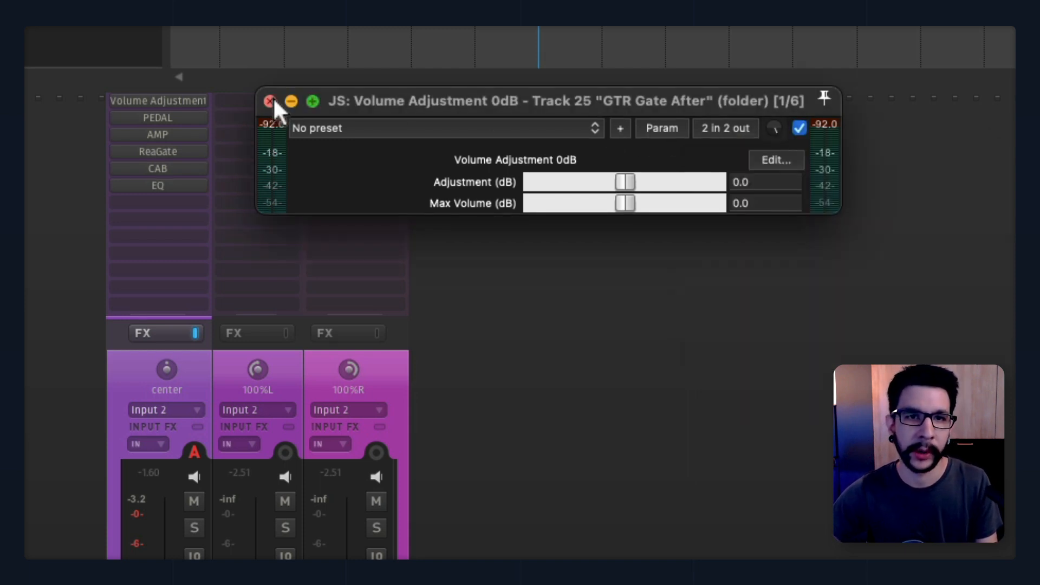
- Close Volume Adjustment and set ReaGate's detector input to Auxiliary Inputs
{"action": "left_click", "coordinate": [268, 101]}
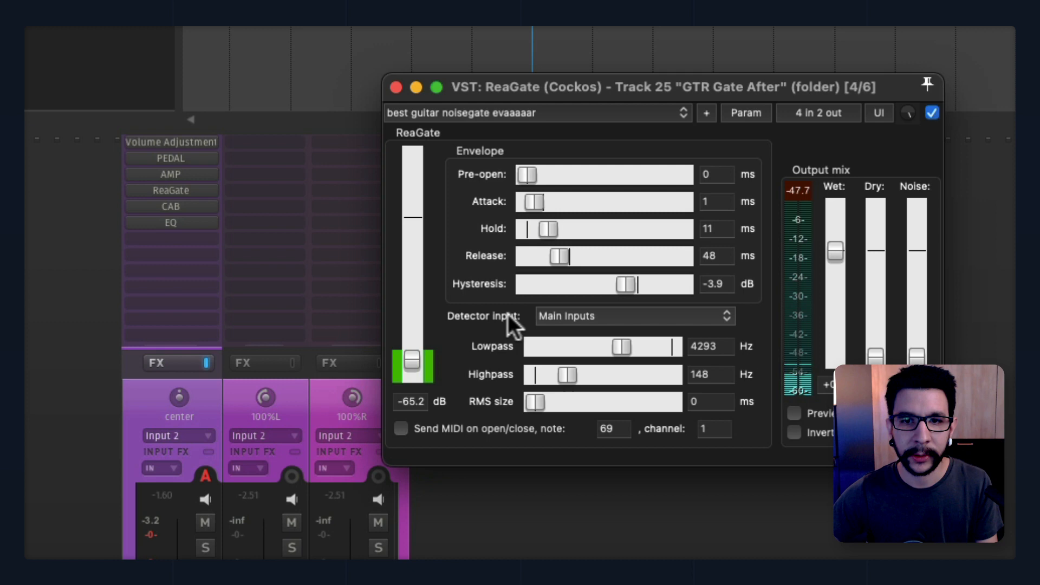
{"action": "left_click", "coordinate": [630, 316]}
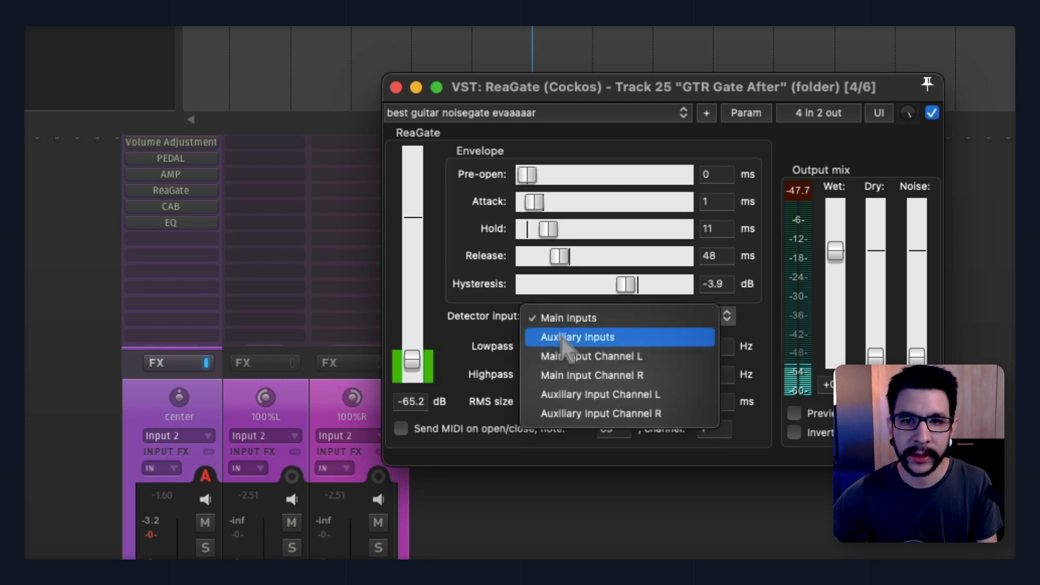
{"action": "left_click", "coordinate": [575, 337]}
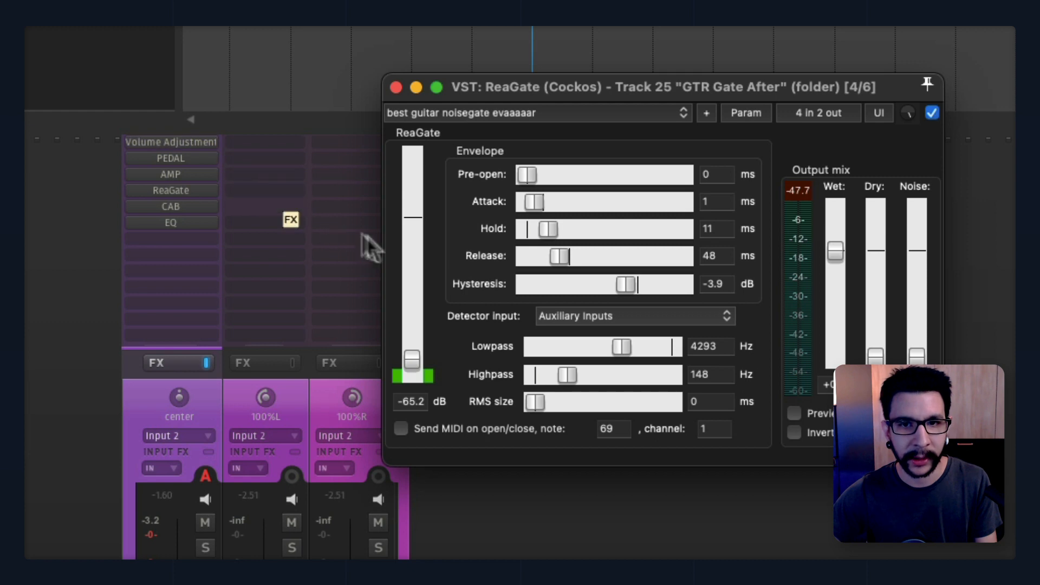
{"action": "left_click", "coordinate": [633, 316]}
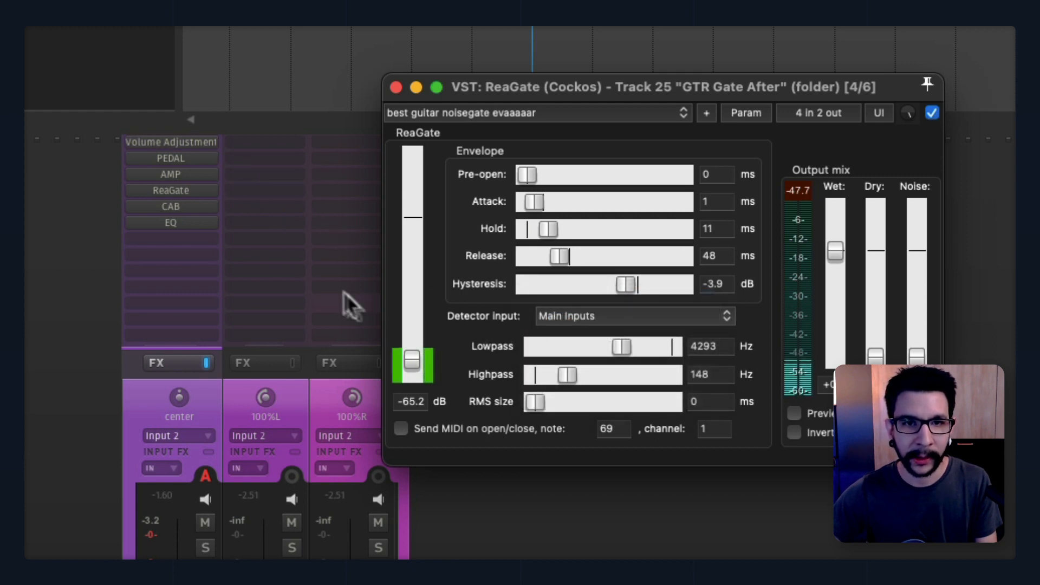
{"action": "left_click", "coordinate": [633, 316]}
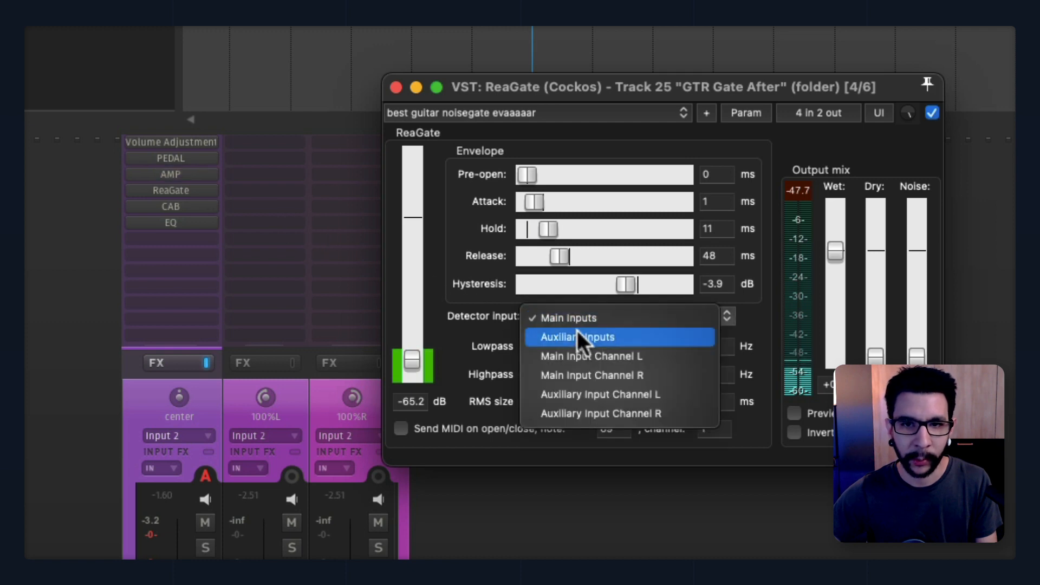
{"action": "left_click", "coordinate": [579, 337]}
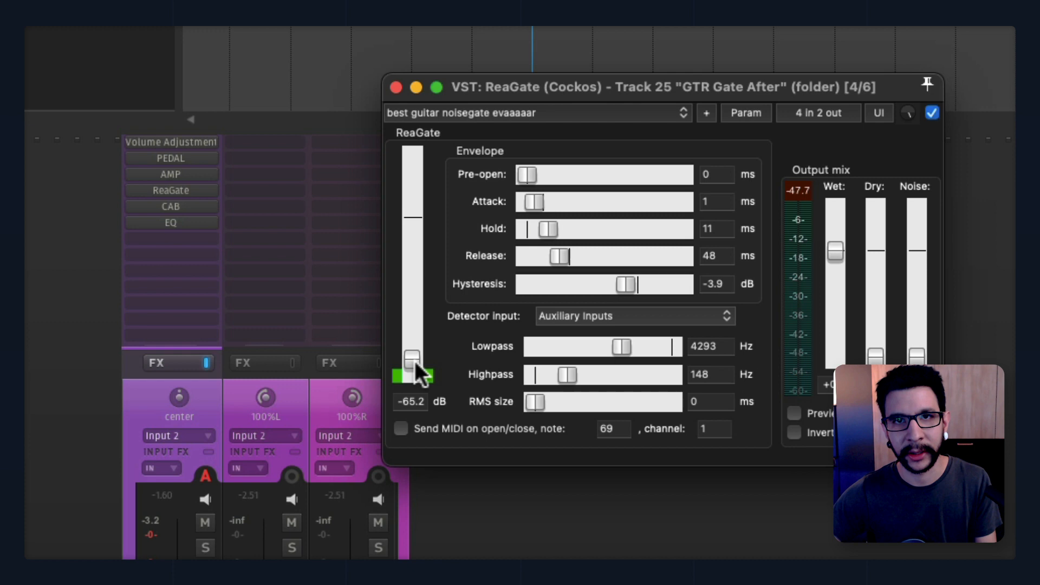
{"action": "mouse_move", "coordinate": [508, 179]}
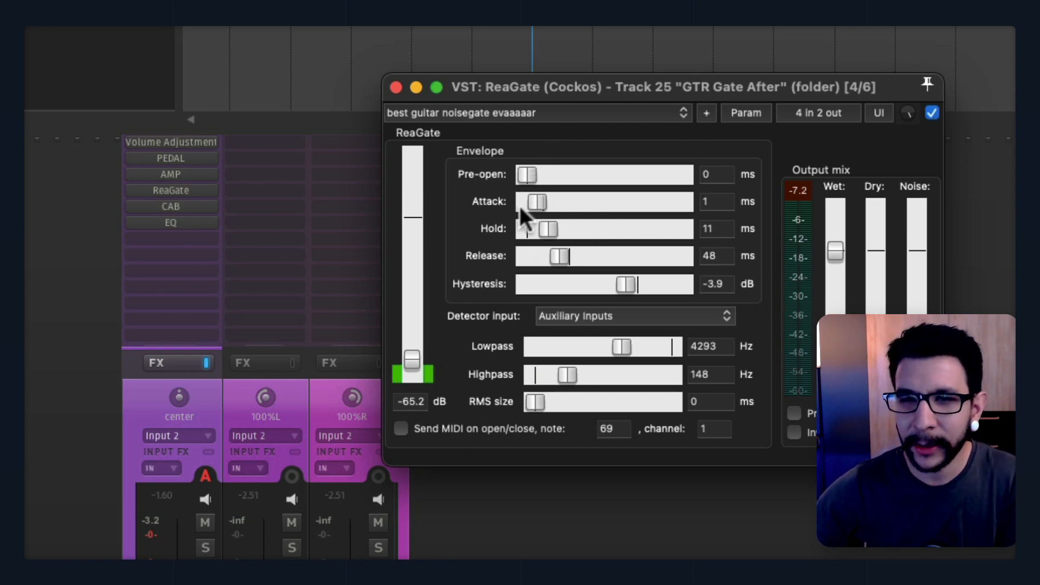
- Try other ReaGate hold times, settle on 11 ms, then lower the threshold to about -72 dB
{"action": "left_click_drag", "start_coordinate": [544, 228], "coordinate": [549, 228]}
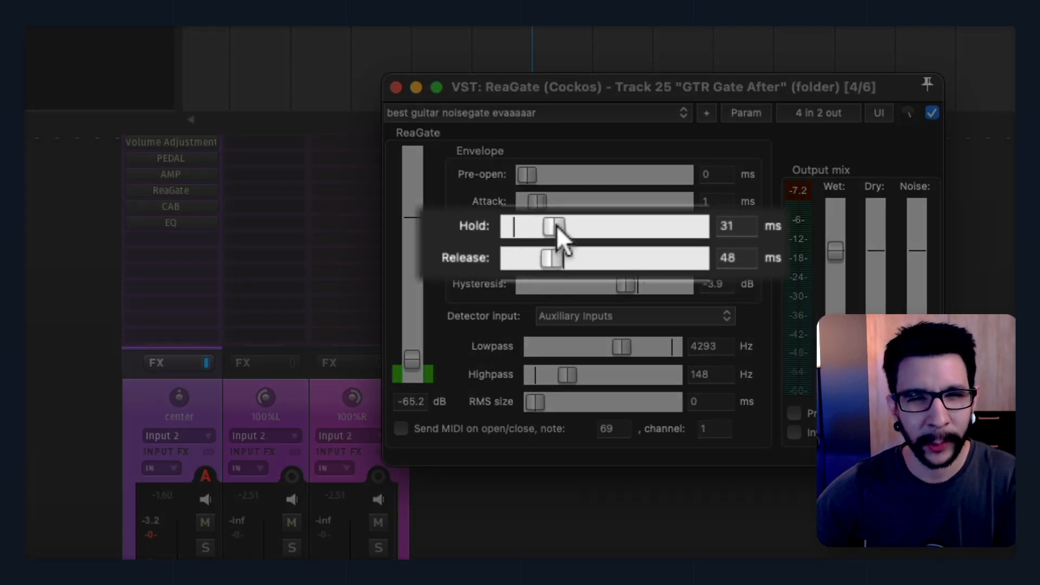
{"action": "left_click_drag", "start_coordinate": [550, 225], "coordinate": [541, 228]}
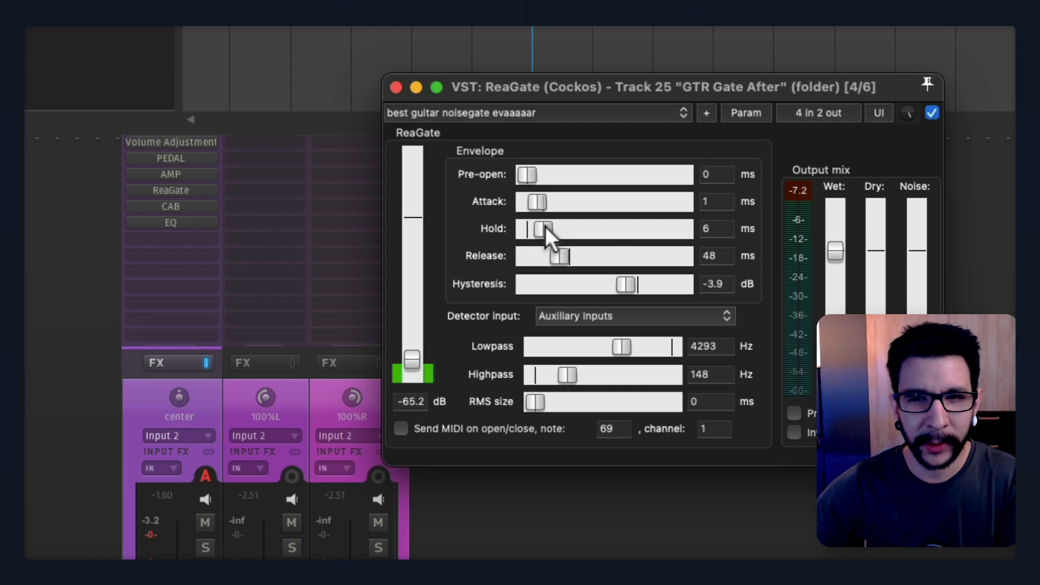
{"action": "left_click_drag", "start_coordinate": [541, 229], "coordinate": [547, 229]}
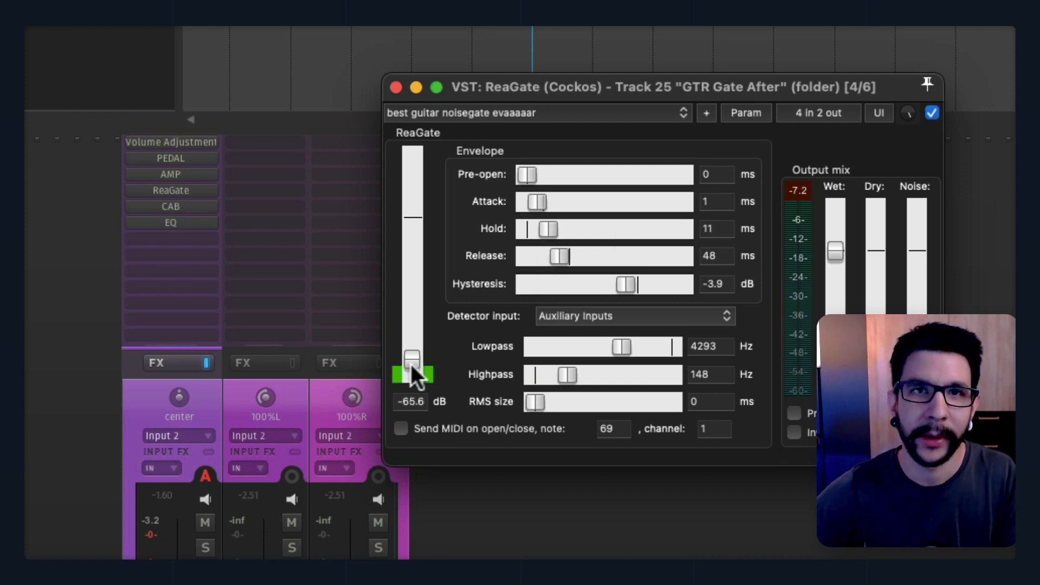
{"action": "left_click_drag", "start_coordinate": [412, 358], "coordinate": [412, 364]}
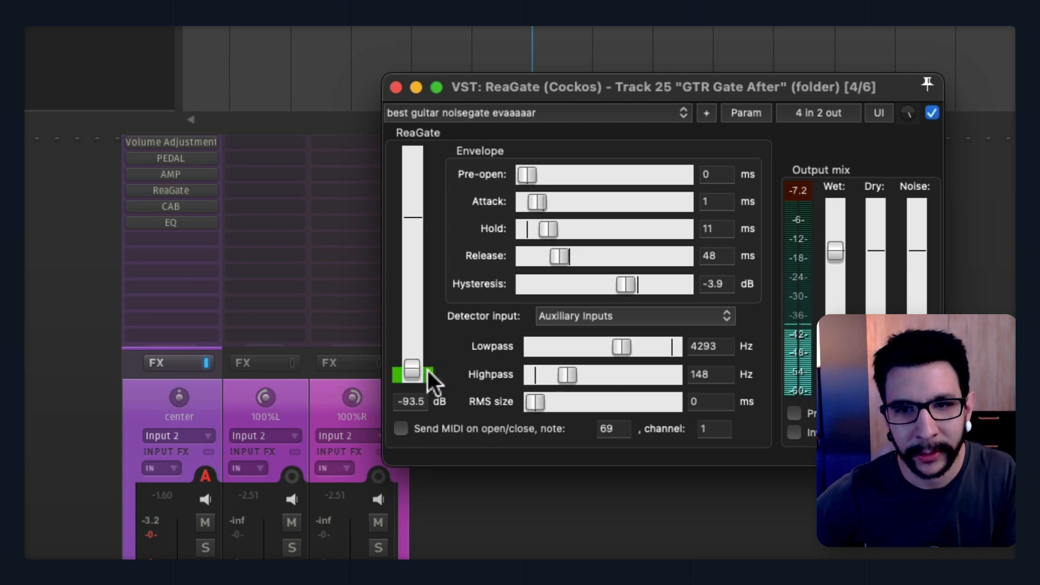
{"action": "left_click_drag", "start_coordinate": [411, 371], "coordinate": [412, 363]}
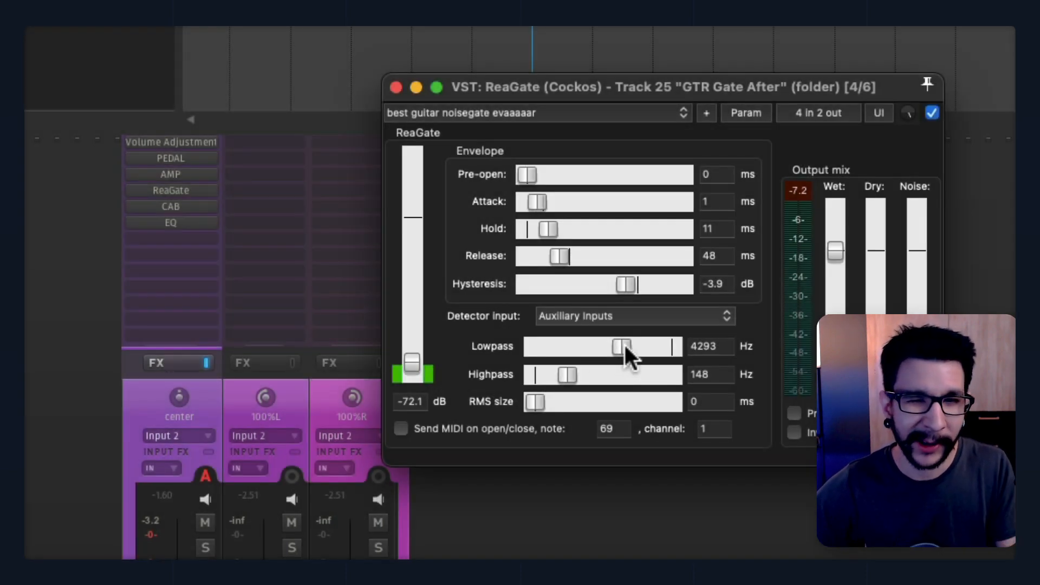
- Set ReaGate's detector lowpass to about 3725 Hz, highpass to 304 Hz, and threshold to -64.1 dB
{"action": "left_click_drag", "start_coordinate": [624, 346], "coordinate": [663, 346]}
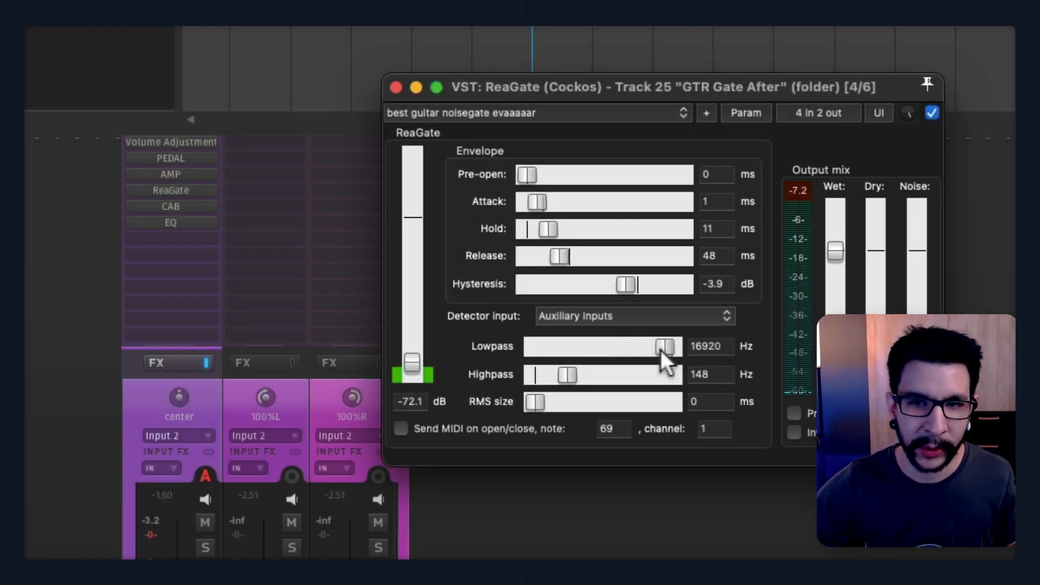
{"action": "left_click_drag", "start_coordinate": [660, 346], "coordinate": [673, 346]}
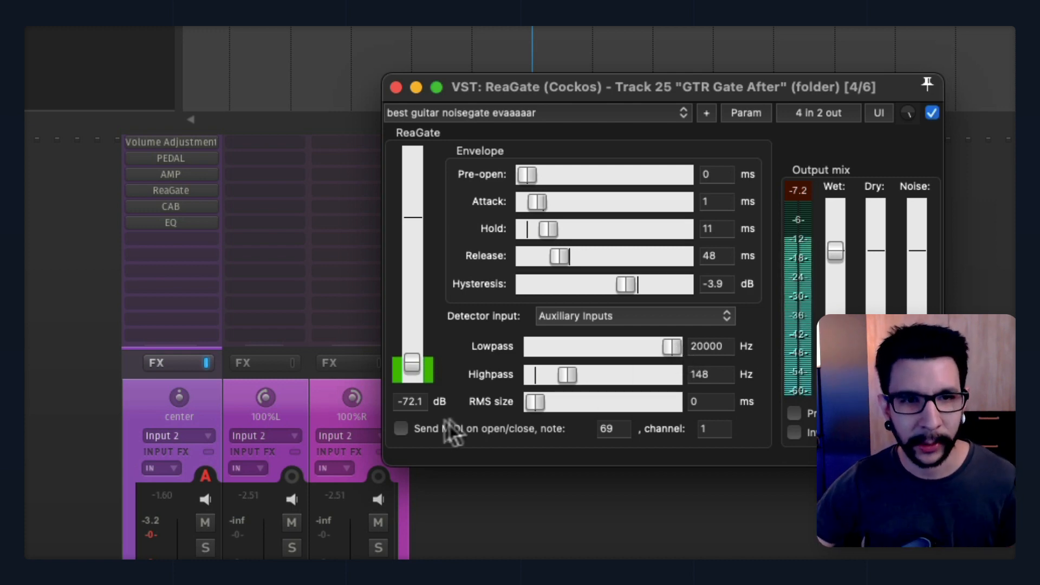
{"action": "mouse_move", "coordinate": [547, 338]}
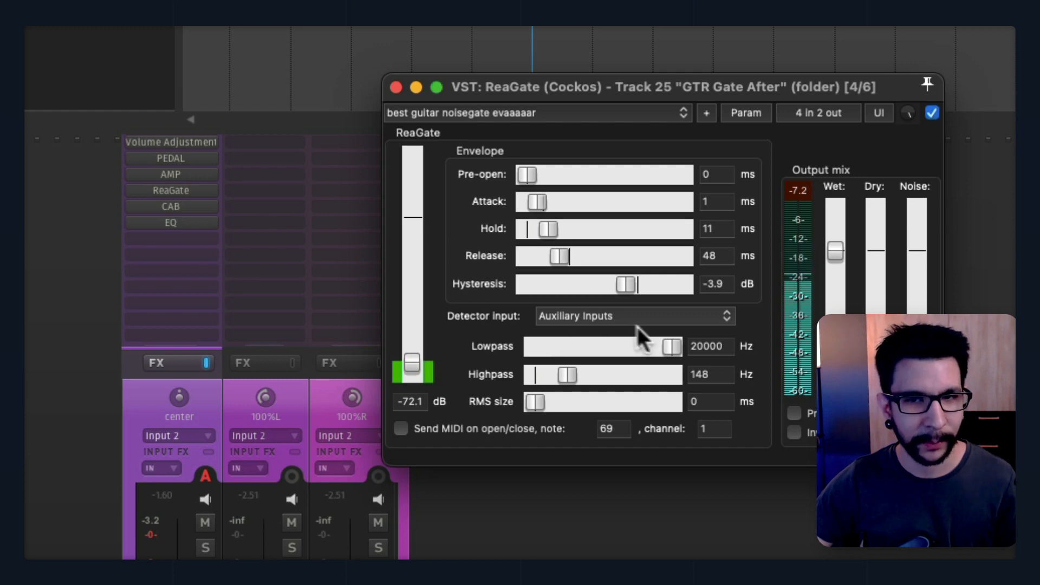
{"action": "left_click_drag", "start_coordinate": [670, 346], "coordinate": [621, 347]}
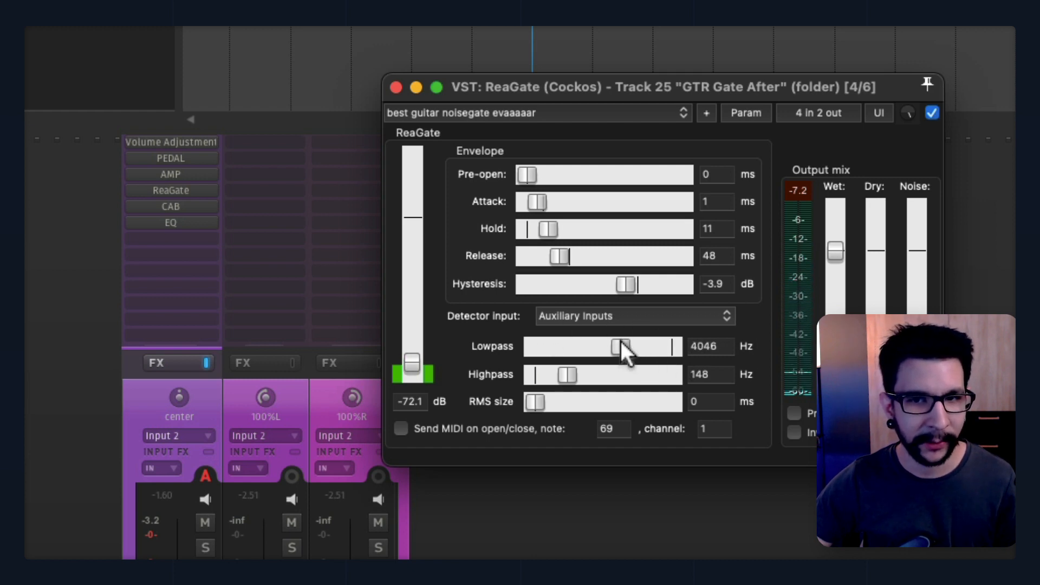
{"action": "left_click_drag", "start_coordinate": [620, 347], "coordinate": [614, 346]}
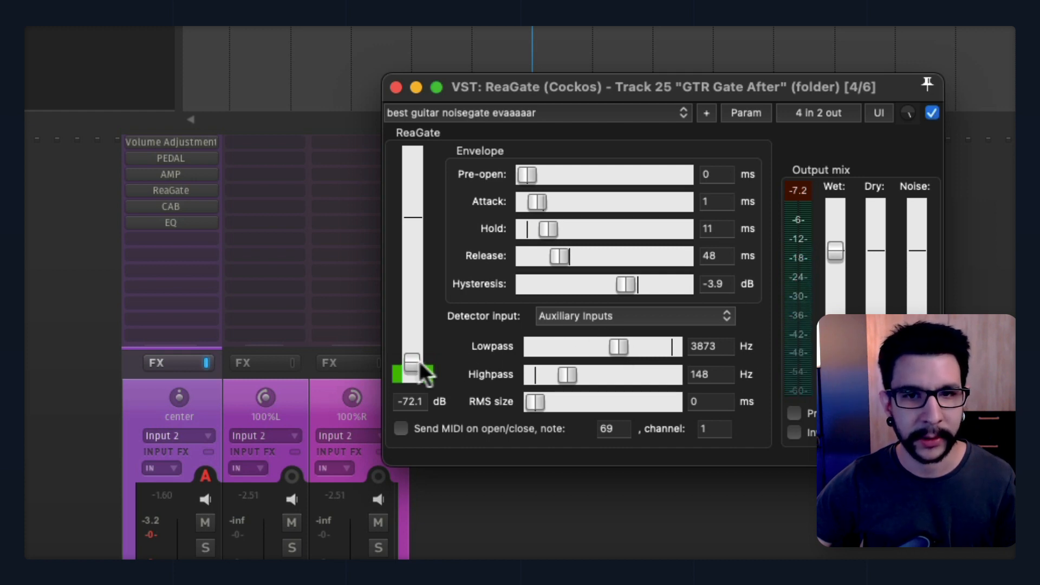
{"action": "left_click_drag", "start_coordinate": [564, 375], "coordinate": [576, 375]}
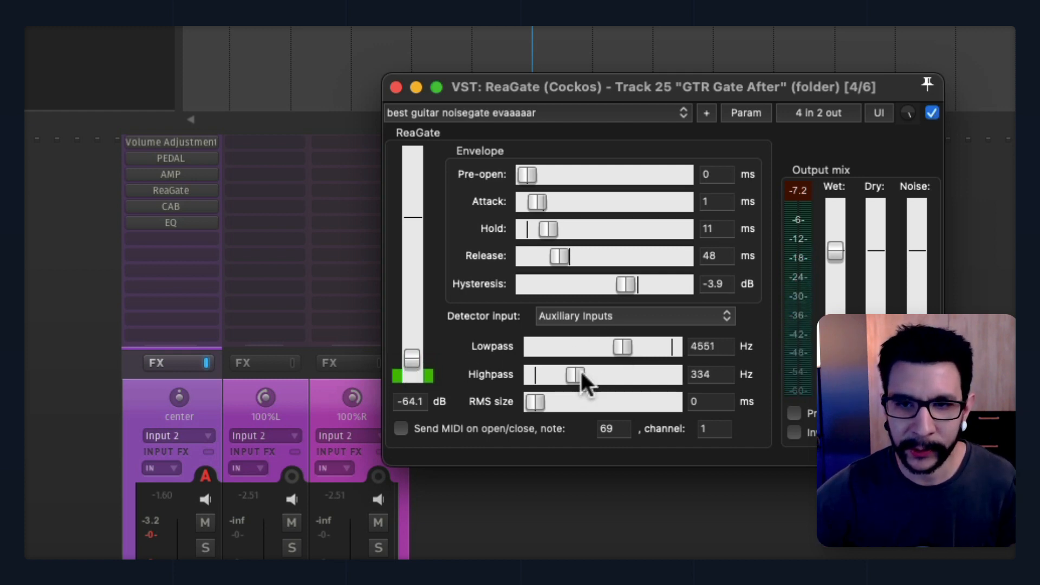
{"action": "left_click_drag", "start_coordinate": [569, 374], "coordinate": [576, 375]}
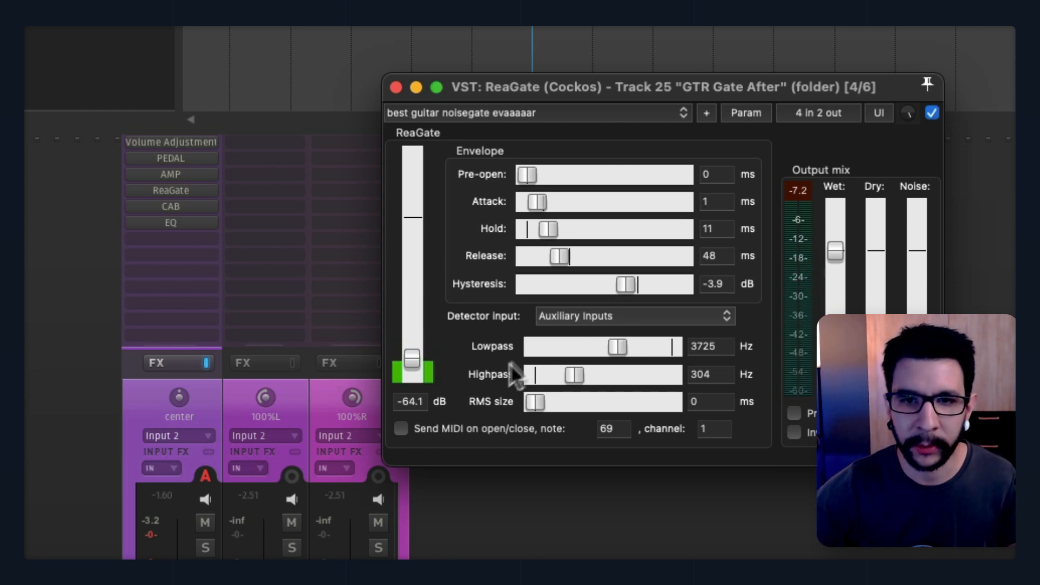
{"action": "mouse_move", "coordinate": [454, 371]}
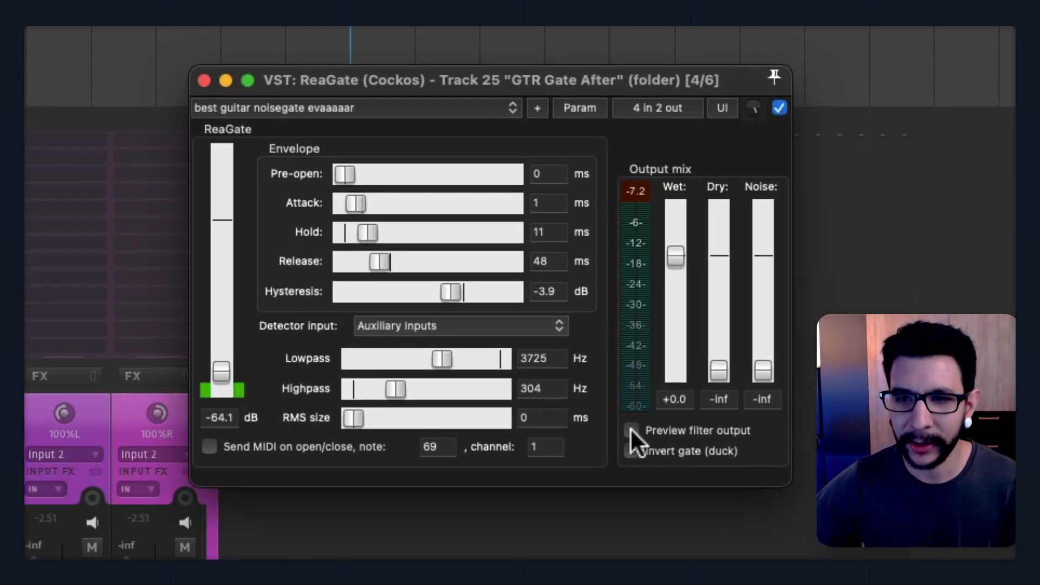
{"action": "left_click", "coordinate": [631, 431]}
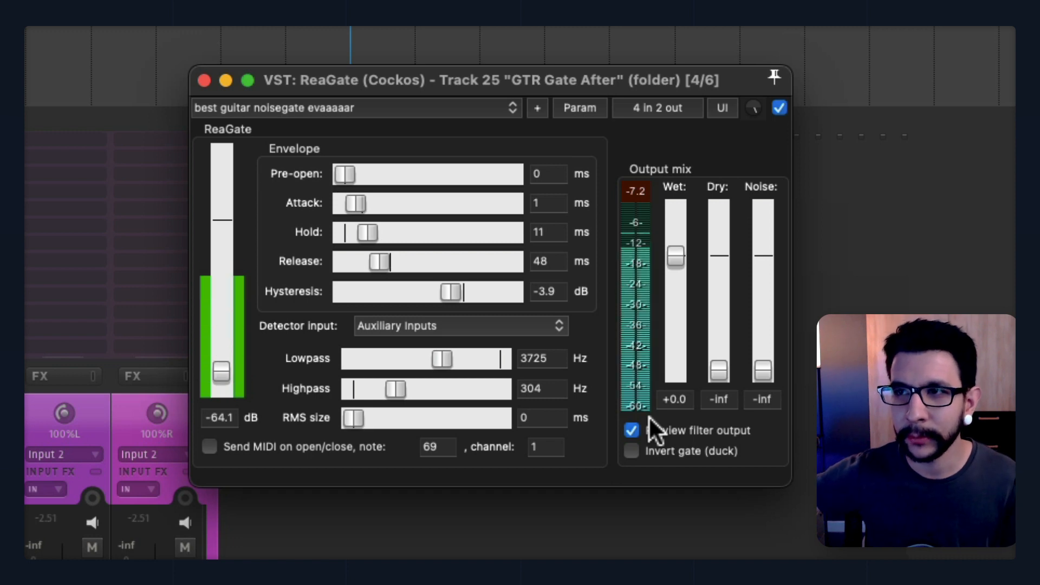
{"action": "left_click", "coordinate": [630, 429]}
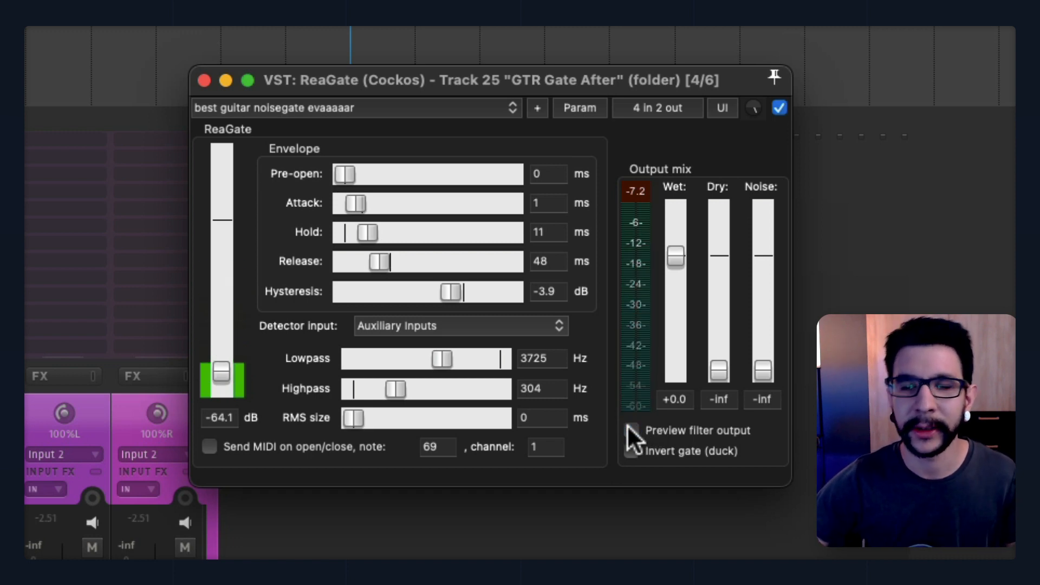